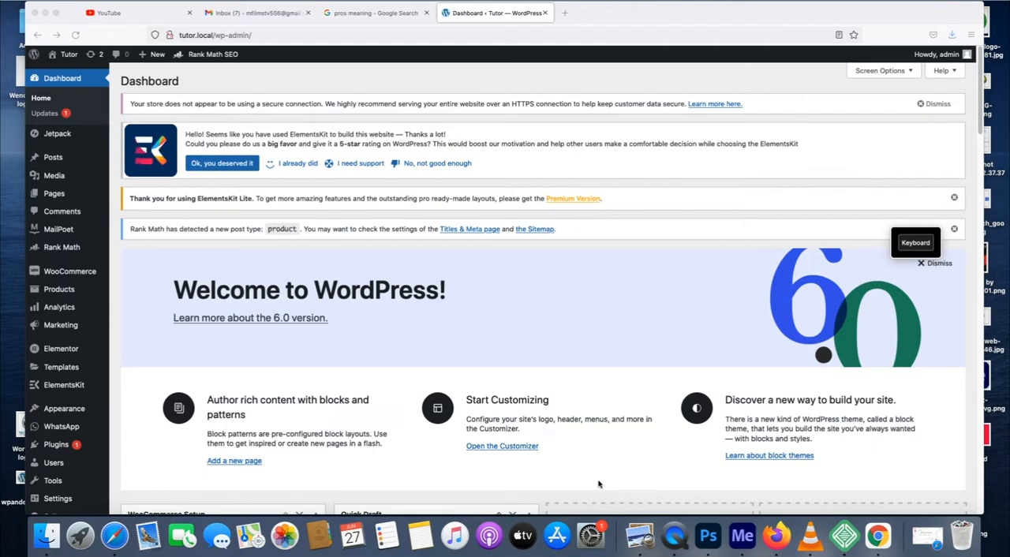
pyautogui.moveTo(507, 461)
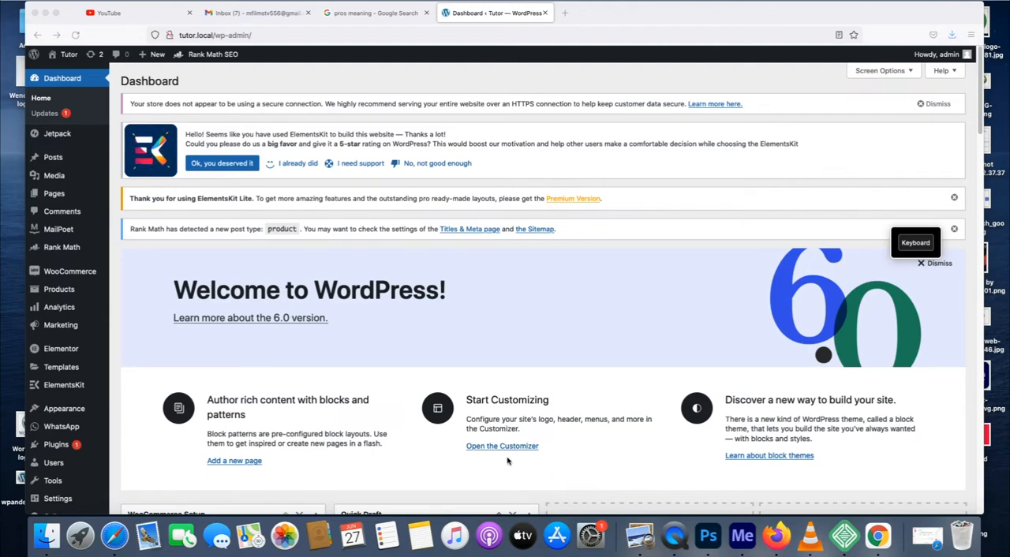
pyautogui.moveTo(133, 155)
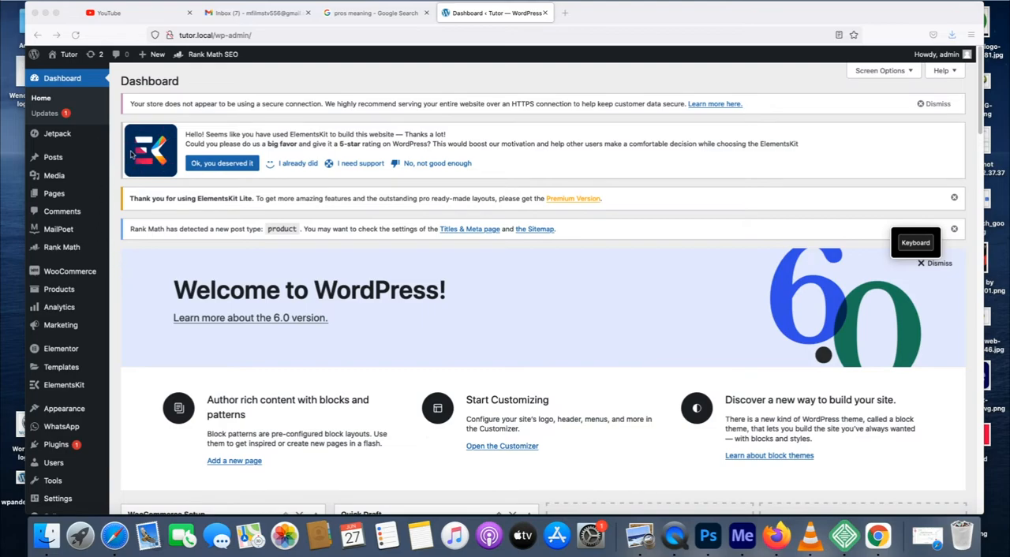
pyautogui.moveTo(73, 195)
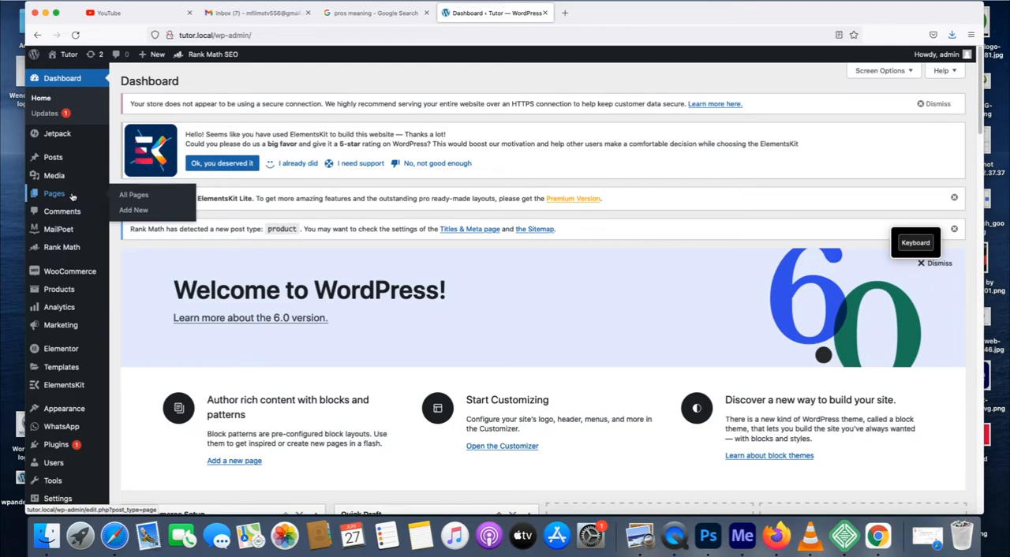
# Go to All Pages from the Pages menu in the admin sidebar.
pyautogui.click(134, 194)
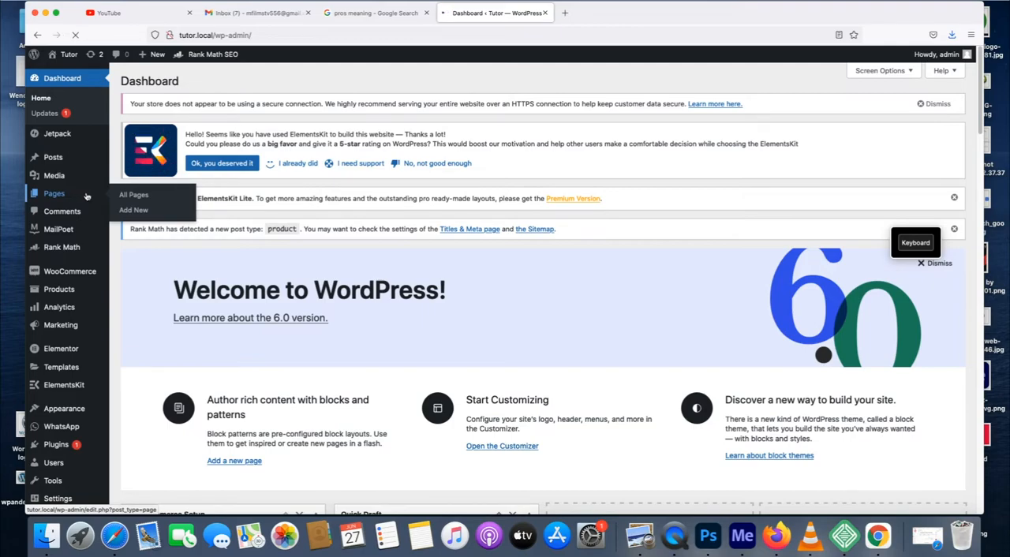
pyautogui.click(133, 195)
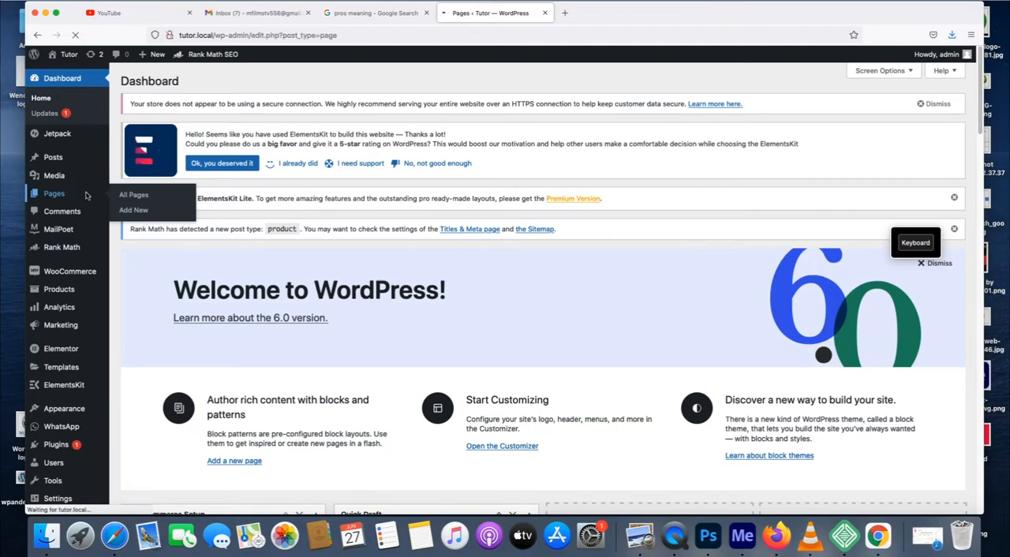
# Find the home page in the Pages list and launch Edit with Elementor.
pyautogui.click(134, 194)
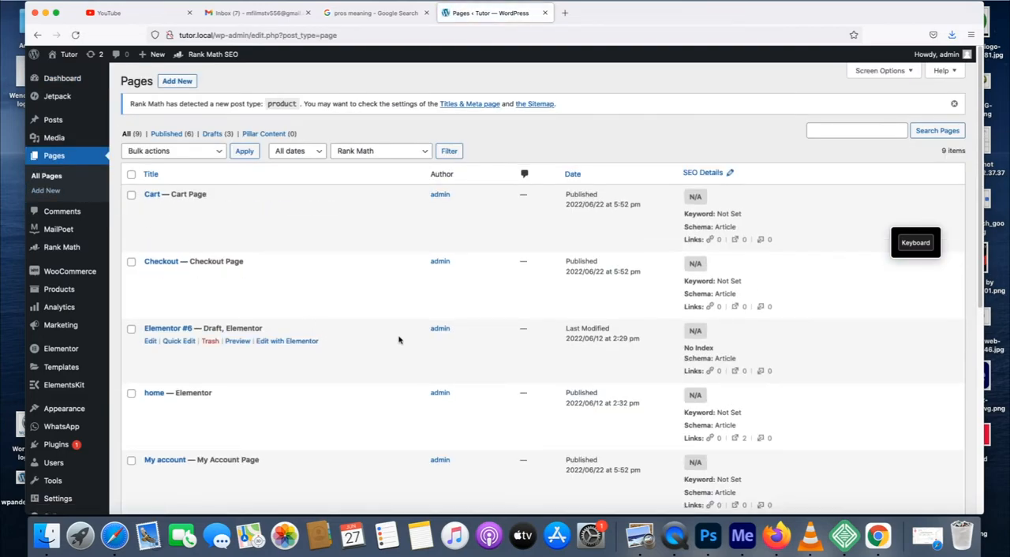
pyautogui.moveTo(398, 340)
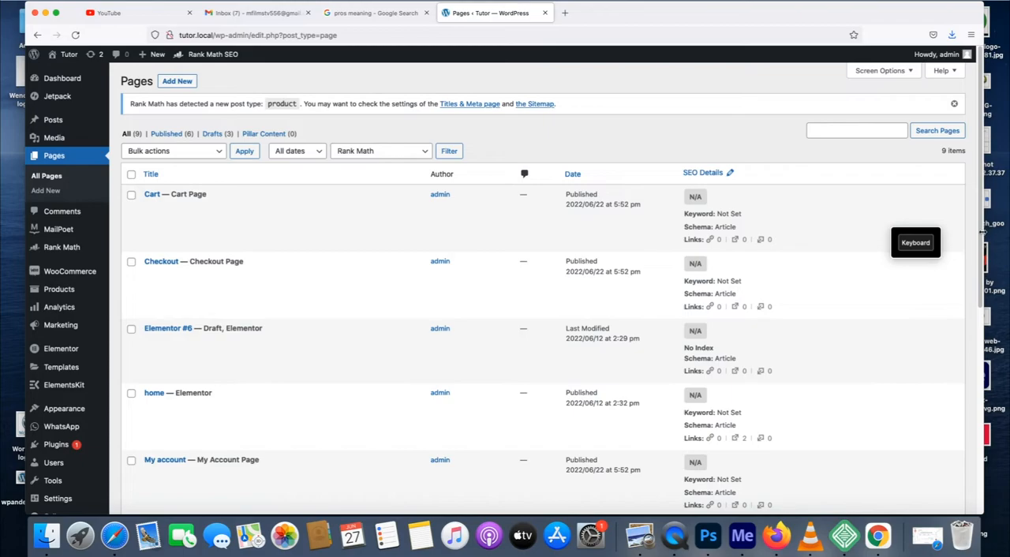
pyautogui.scroll(-3)
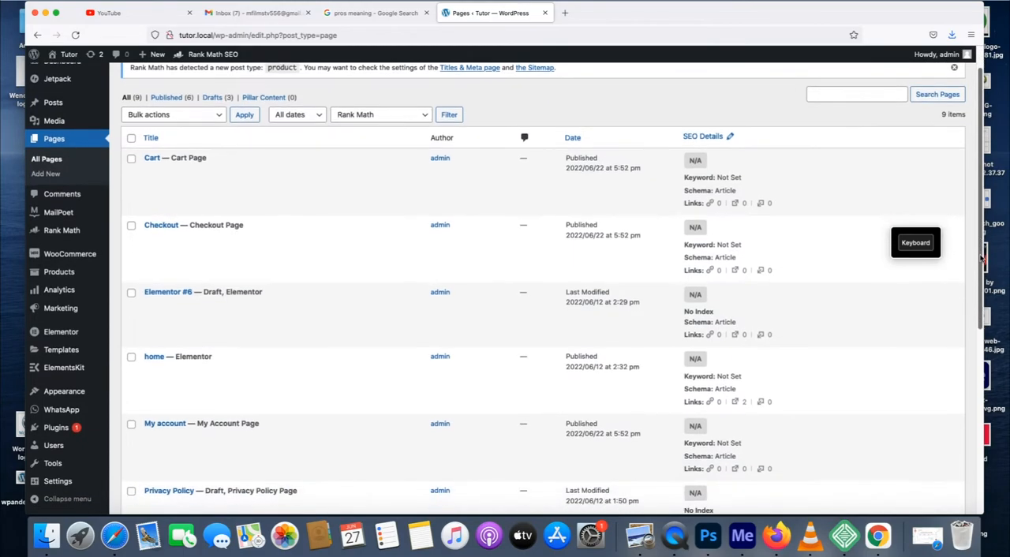
pyautogui.scroll(-3)
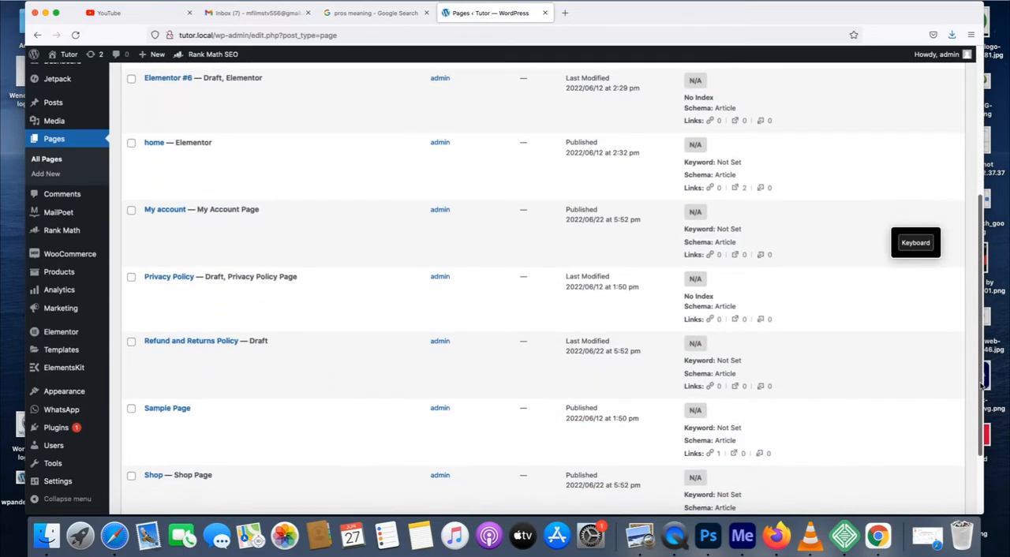
pyautogui.scroll(3)
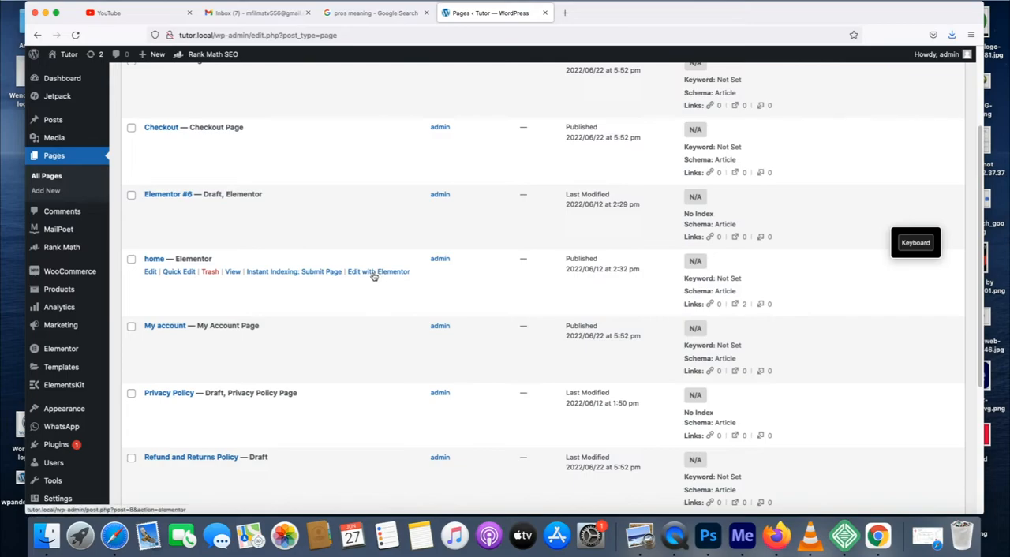
pyautogui.click(379, 272)
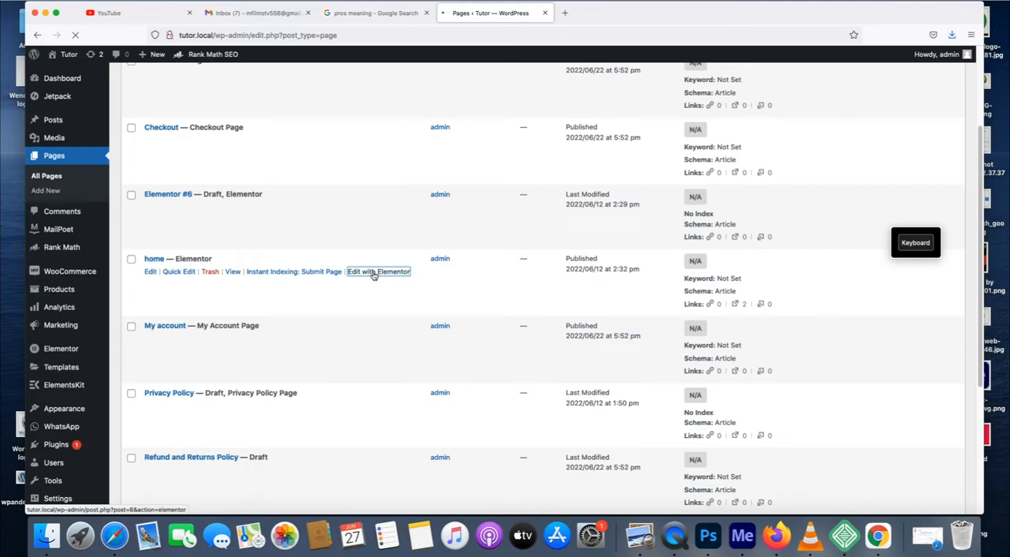
# Let the home page load in Elementor and select the hero's Read More button.
pyautogui.click(378, 271)
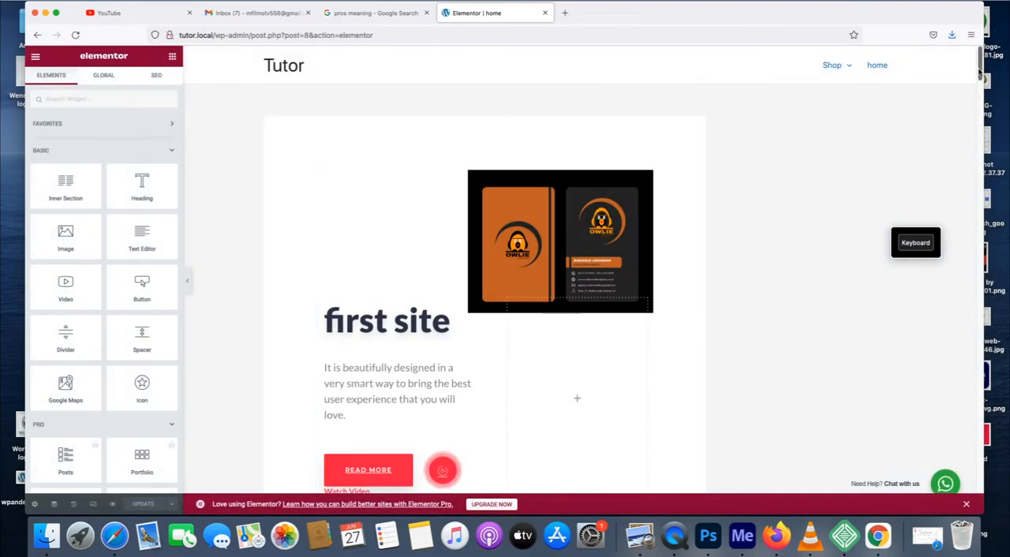
pyautogui.scroll(-3)
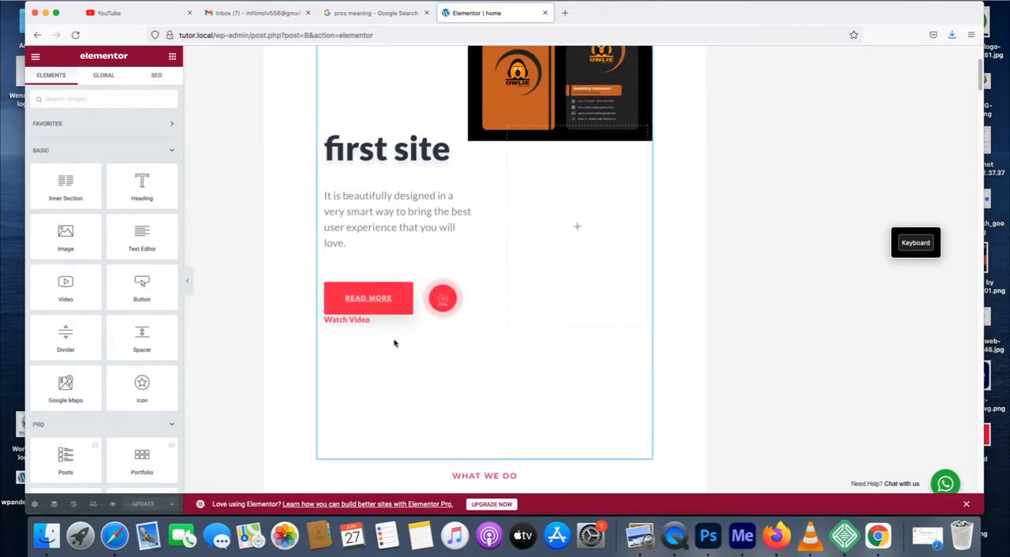
pyautogui.click(441, 298)
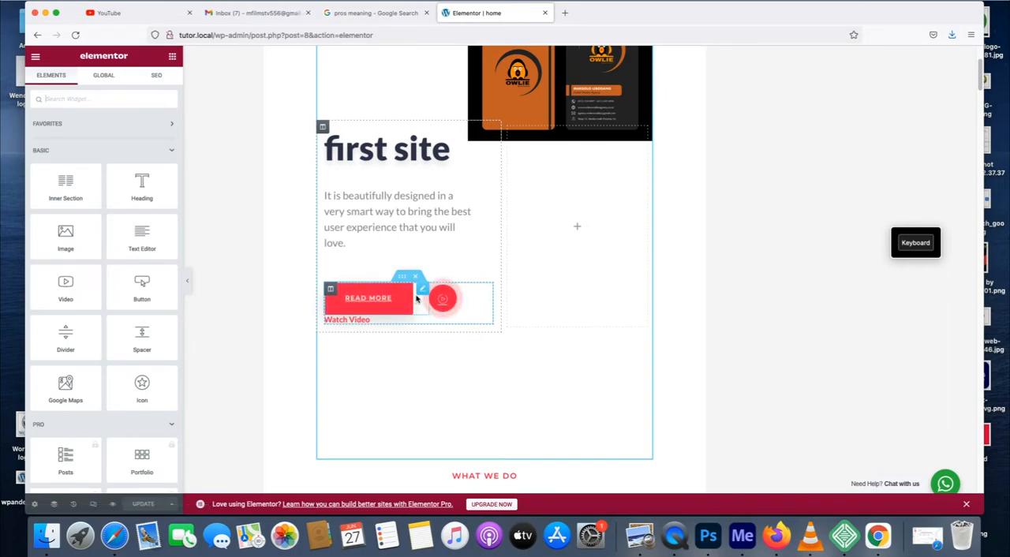
# Clear the Read More button's '#more' link and update the home page.
pyautogui.click(368, 297)
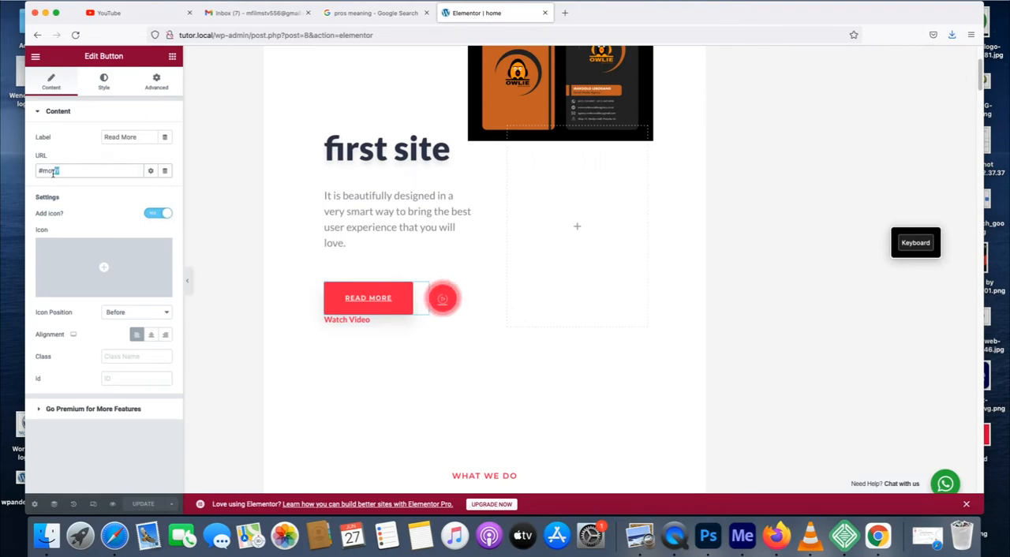
pyautogui.tripleClick(87, 170)
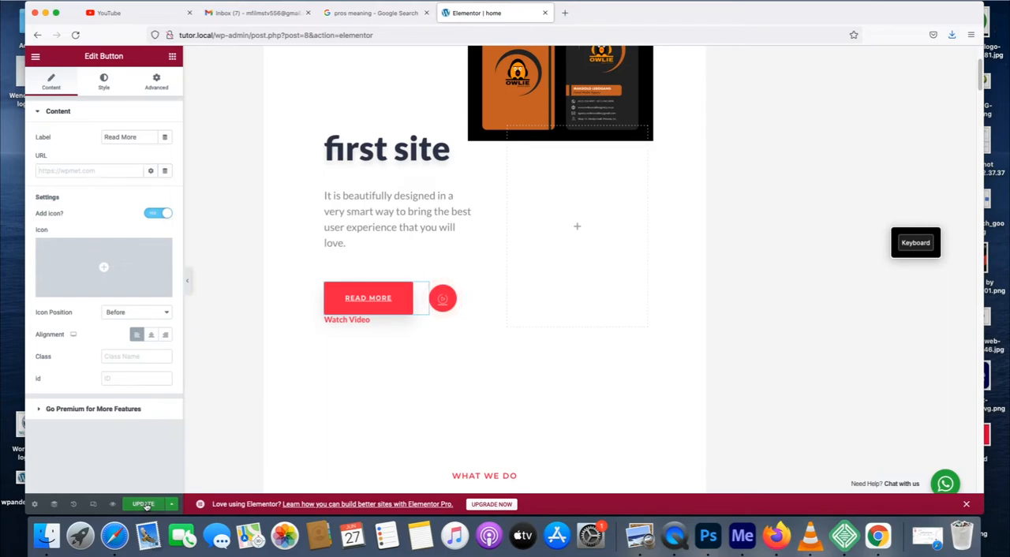
pyautogui.click(143, 503)
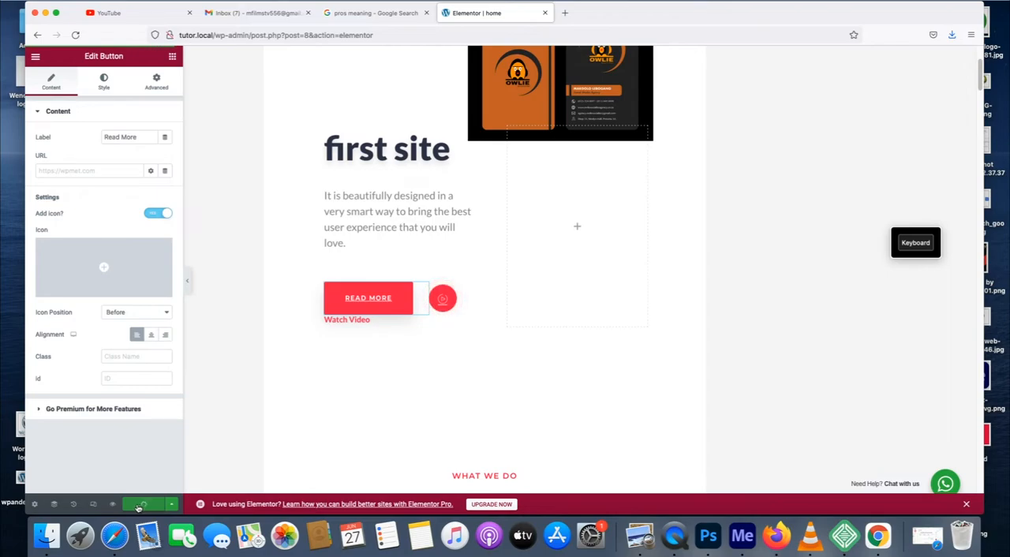
pyautogui.moveTo(112, 504)
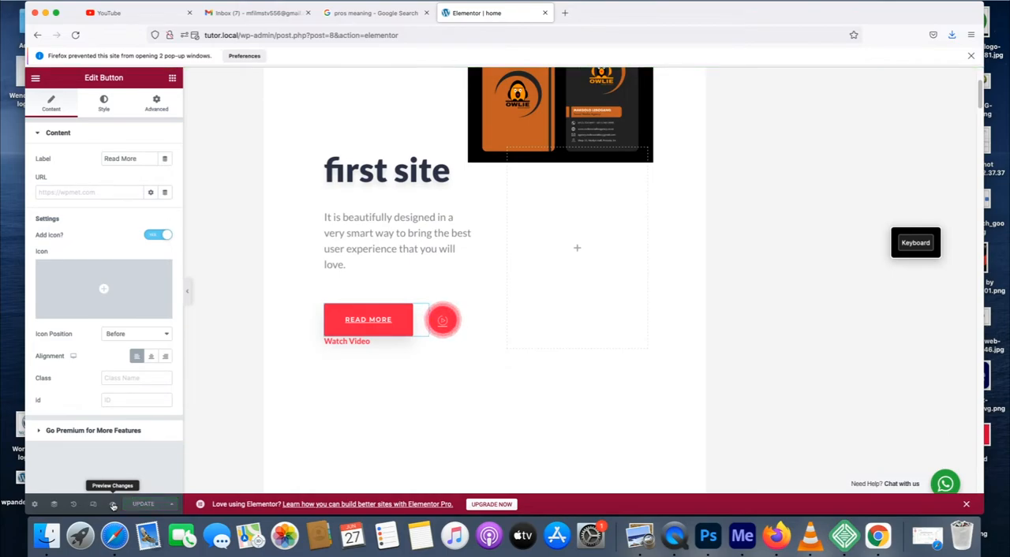
# Preview the saved home page, then head to the Dashboard via the Tutor admin-bar menu.
pyautogui.click(112, 485)
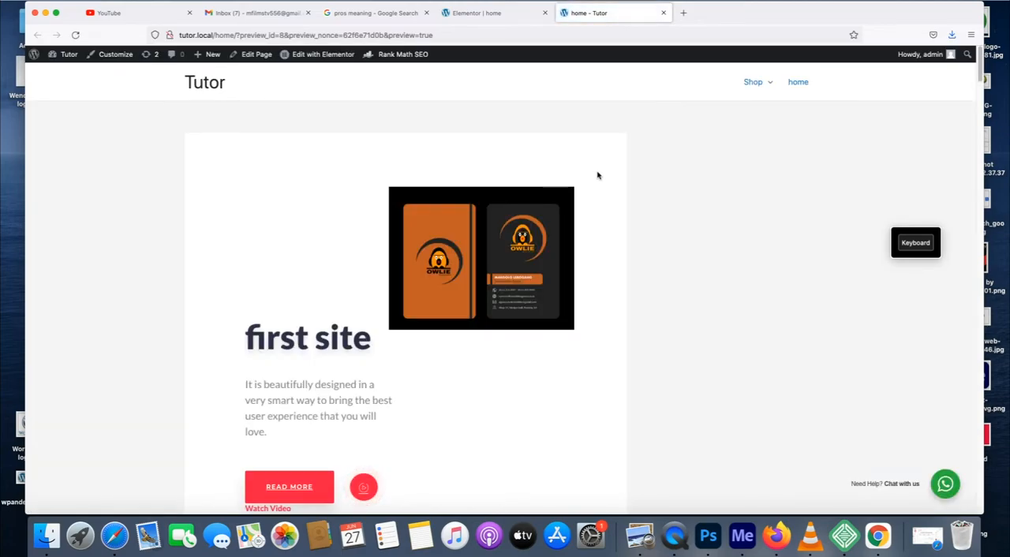
pyautogui.click(752, 81)
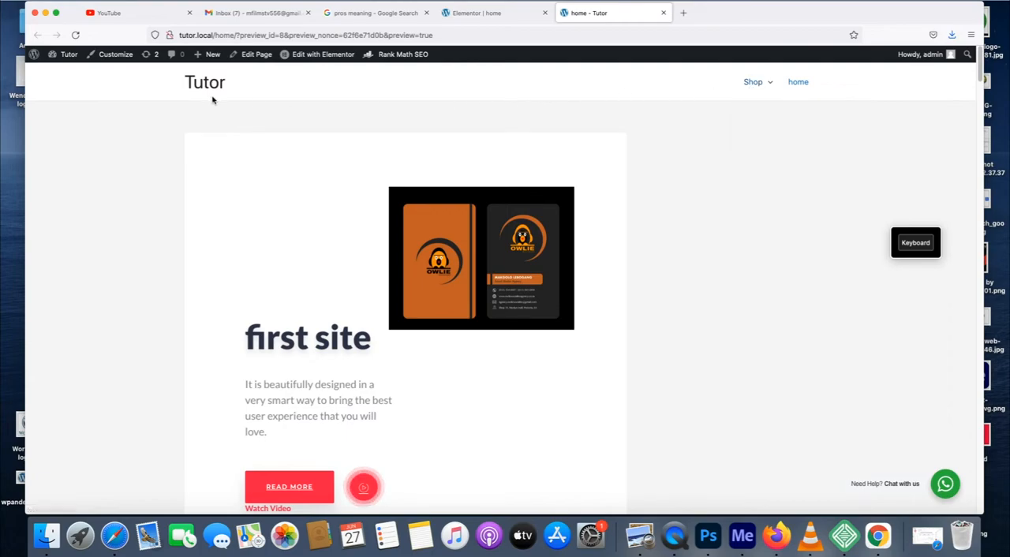
pyautogui.click(753, 81)
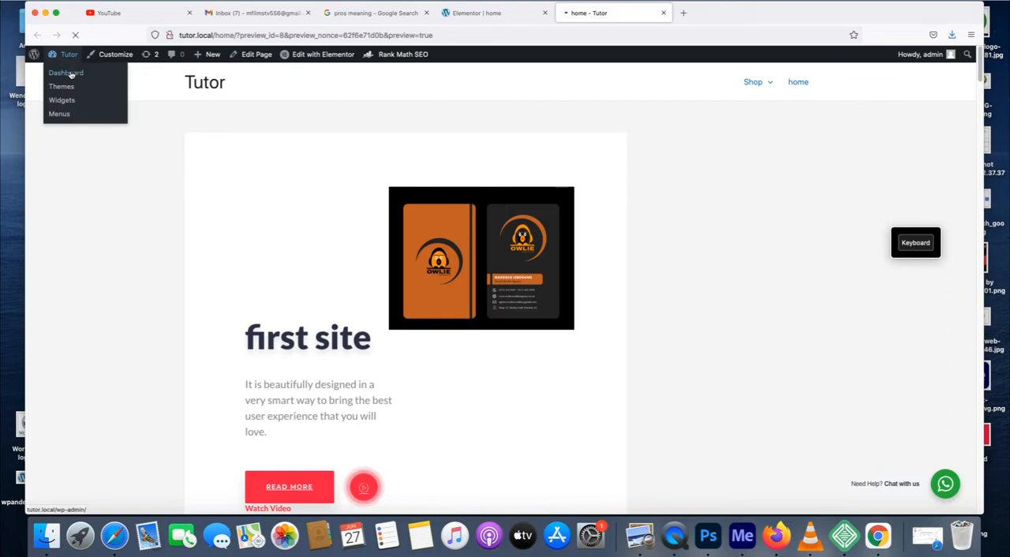
# Return to the dashboard and show the full Pages list.
pyautogui.click(65, 71)
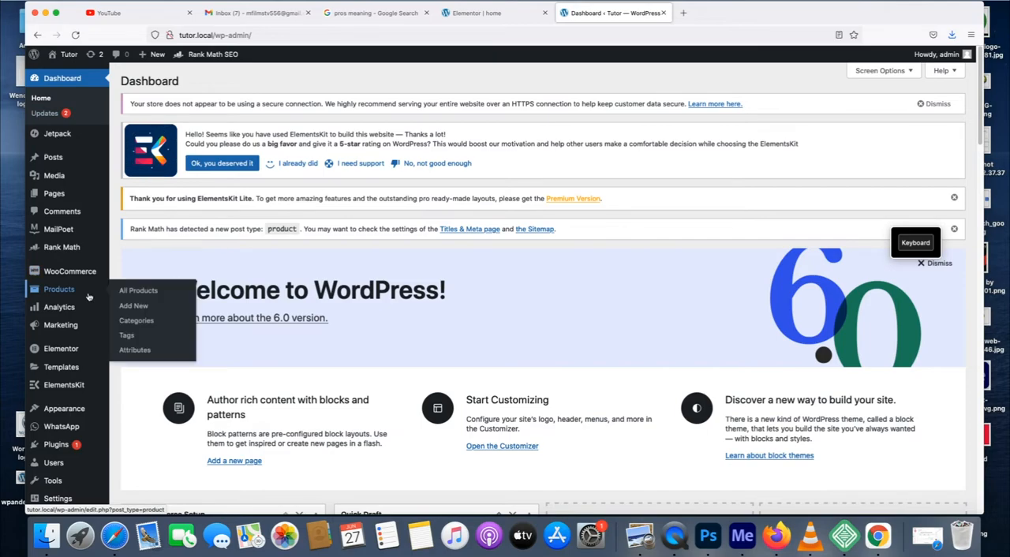
pyautogui.click(53, 193)
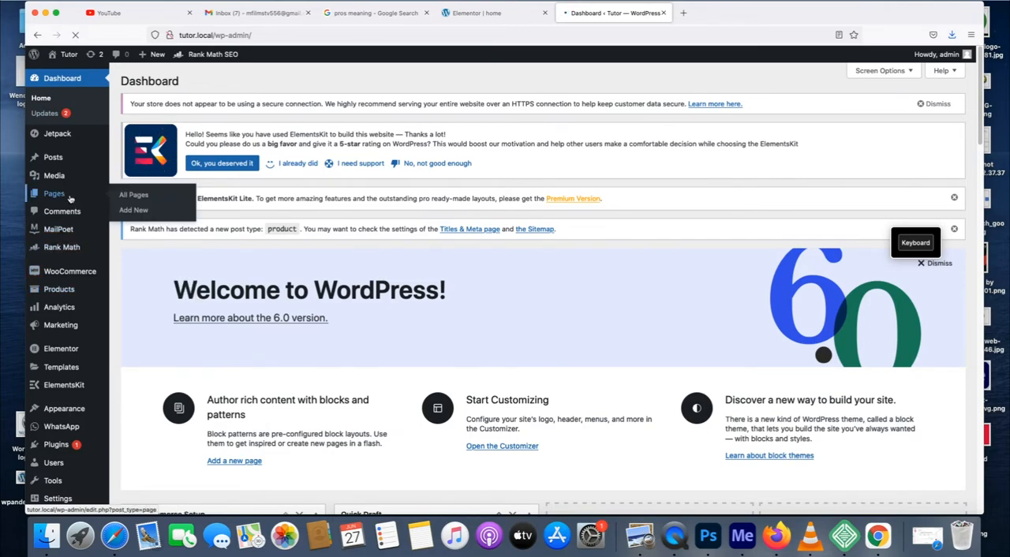
pyautogui.click(134, 194)
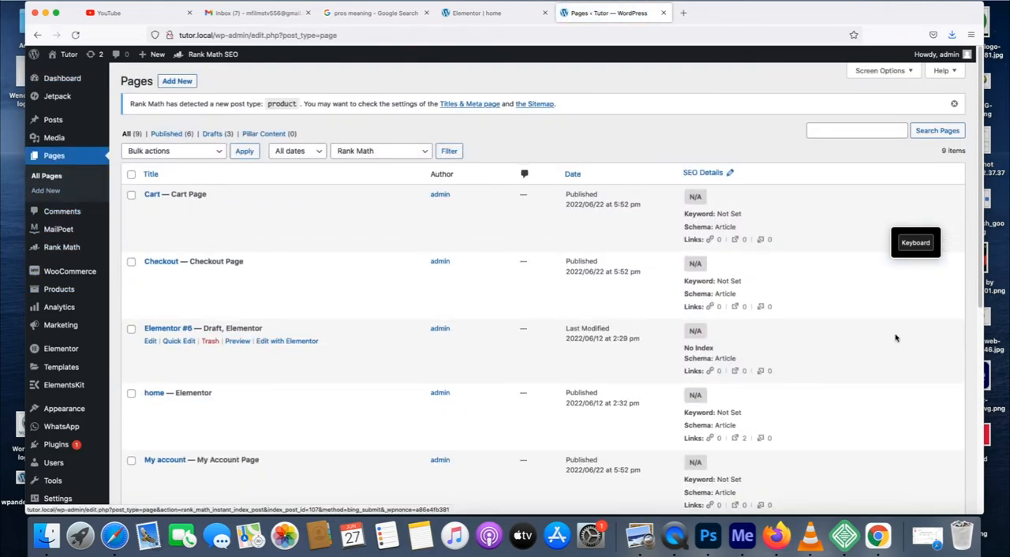
pyautogui.scroll(-3)
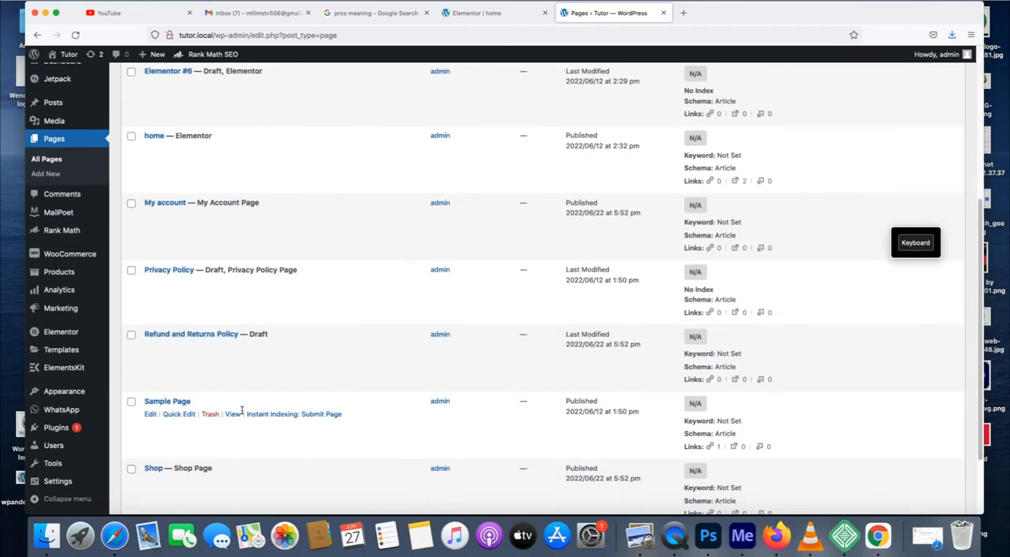
# Edit the Sample Page and switch it to Elementor.
pyautogui.click(150, 413)
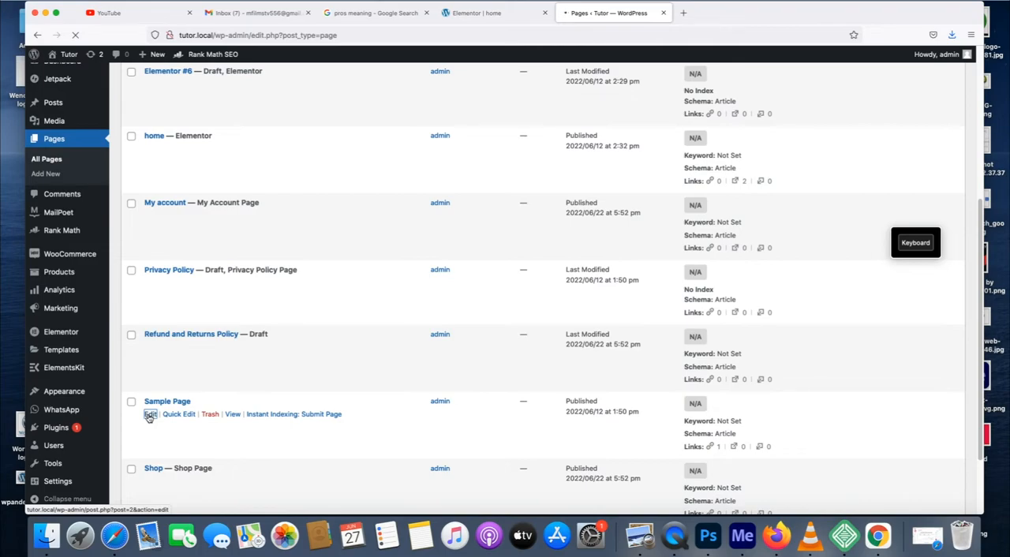
pyautogui.click(150, 413)
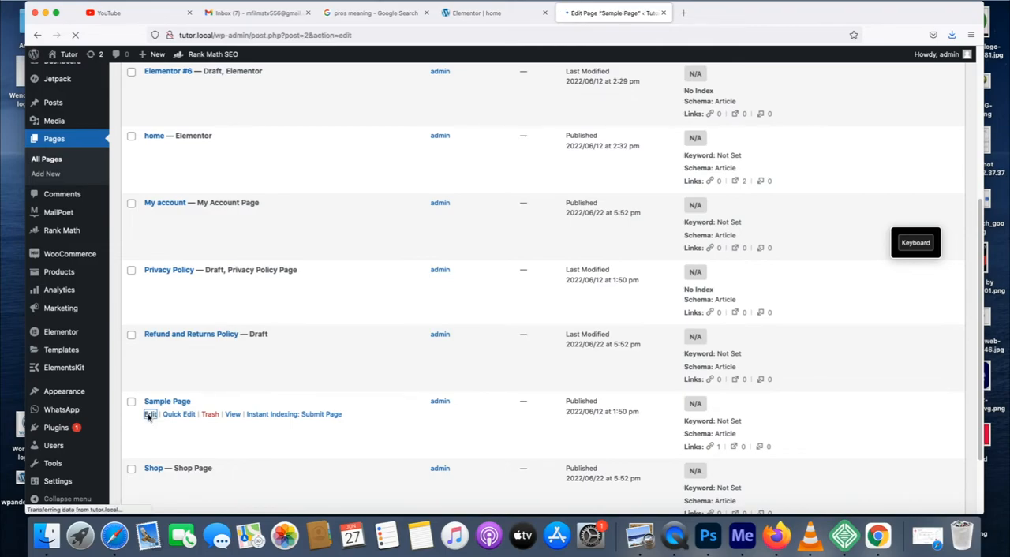
pyautogui.click(150, 414)
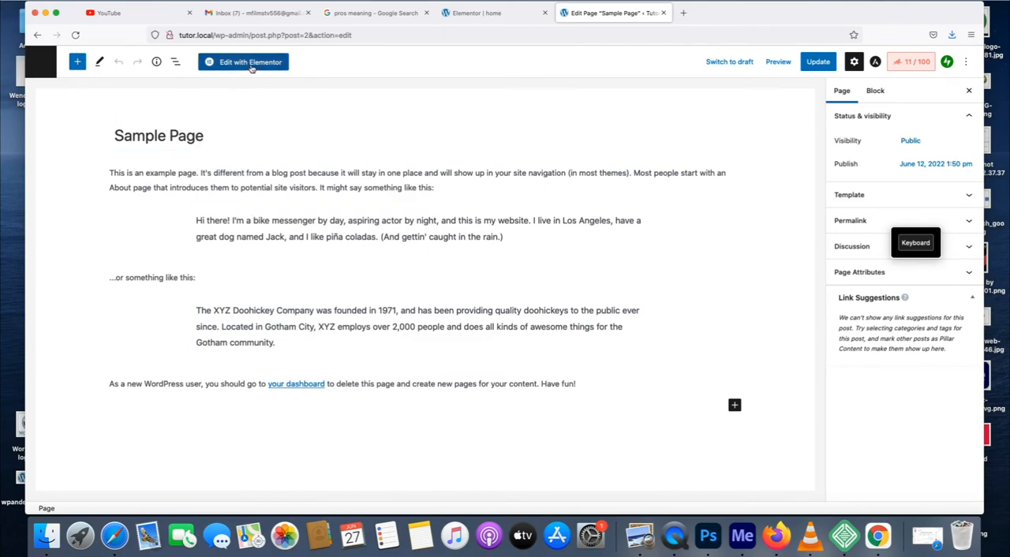
pyautogui.click(243, 61)
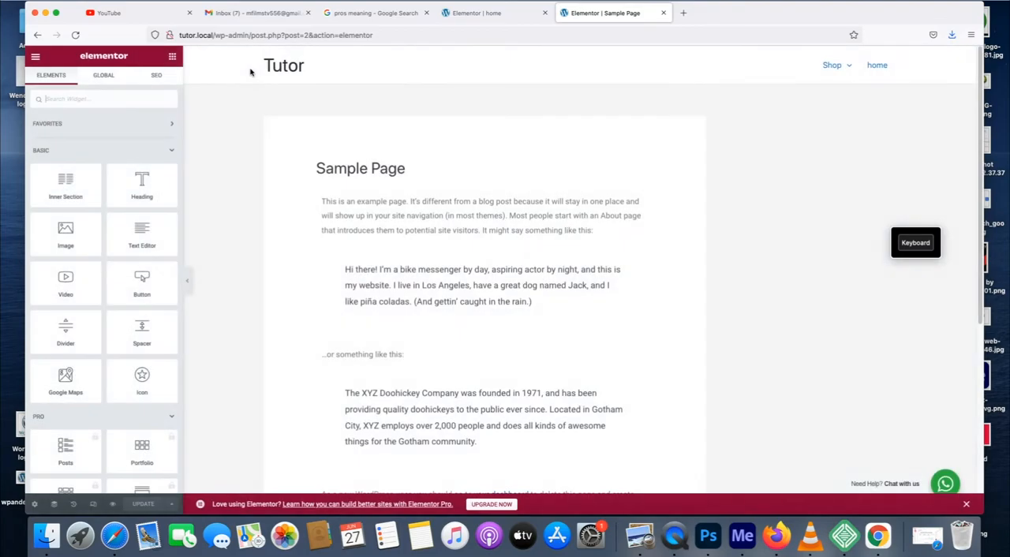
pyautogui.moveTo(530, 184)
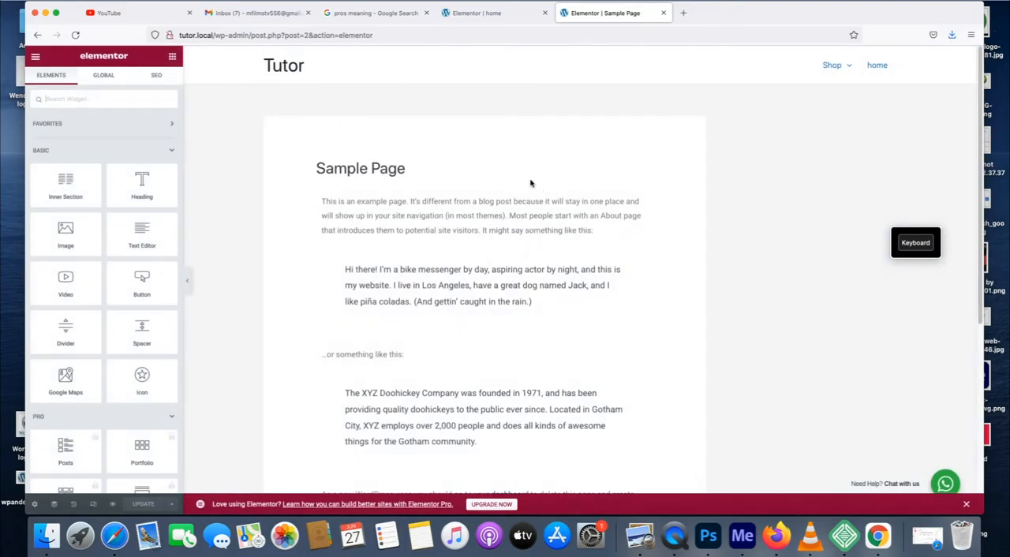
# Copy the Sample Page editor address from the browser address bar.
pyautogui.click(493, 216)
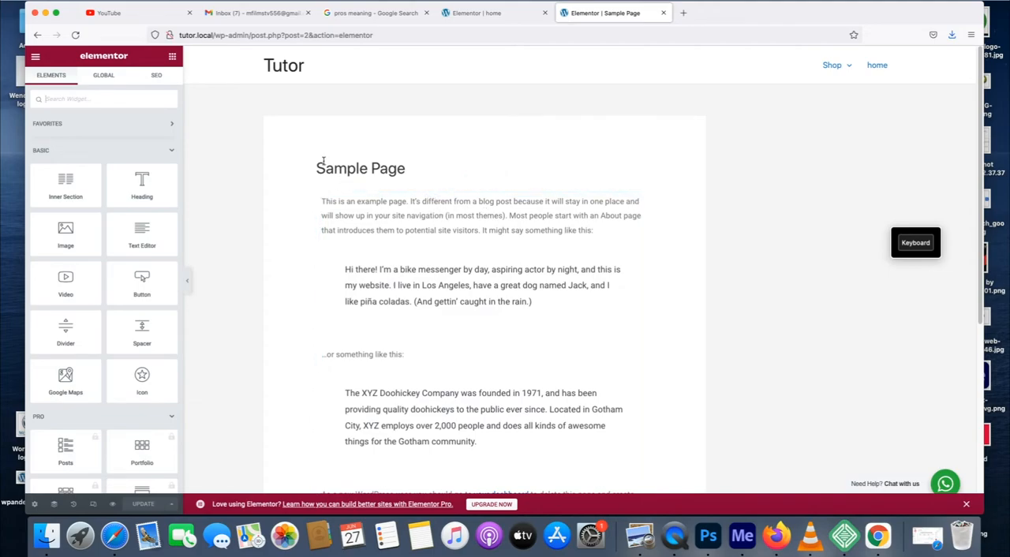
pyautogui.moveTo(193, 315)
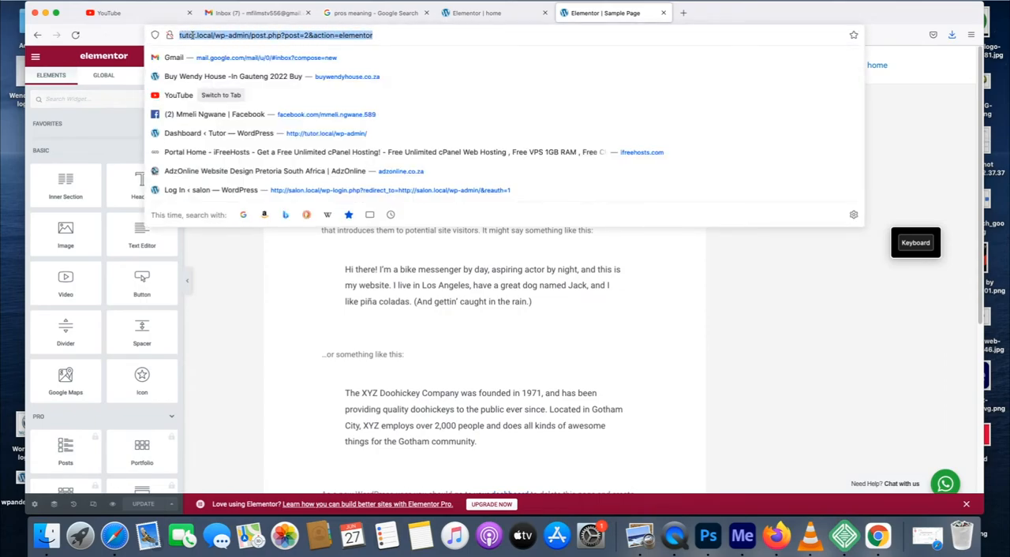
pyautogui.rightClick(276, 34)
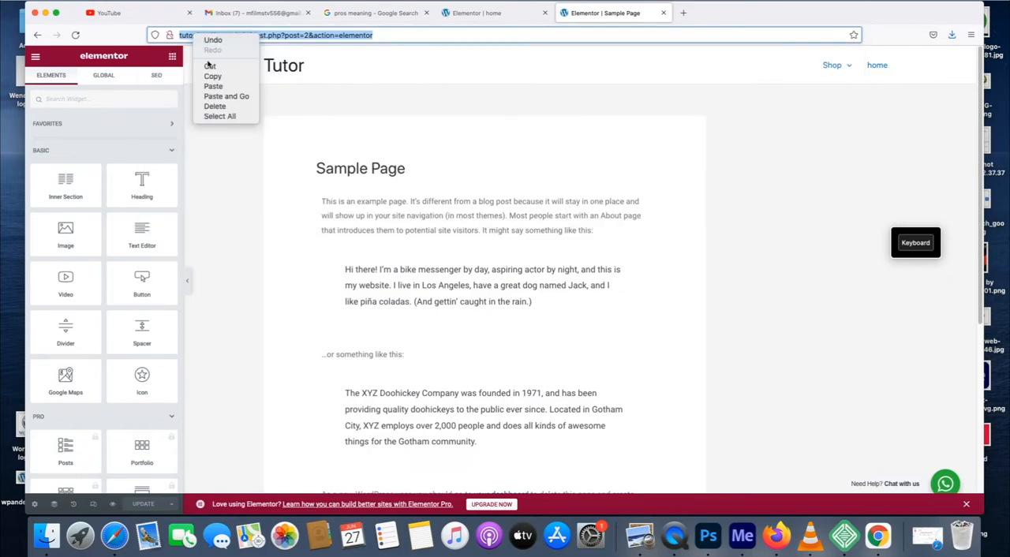
pyautogui.click(474, 13)
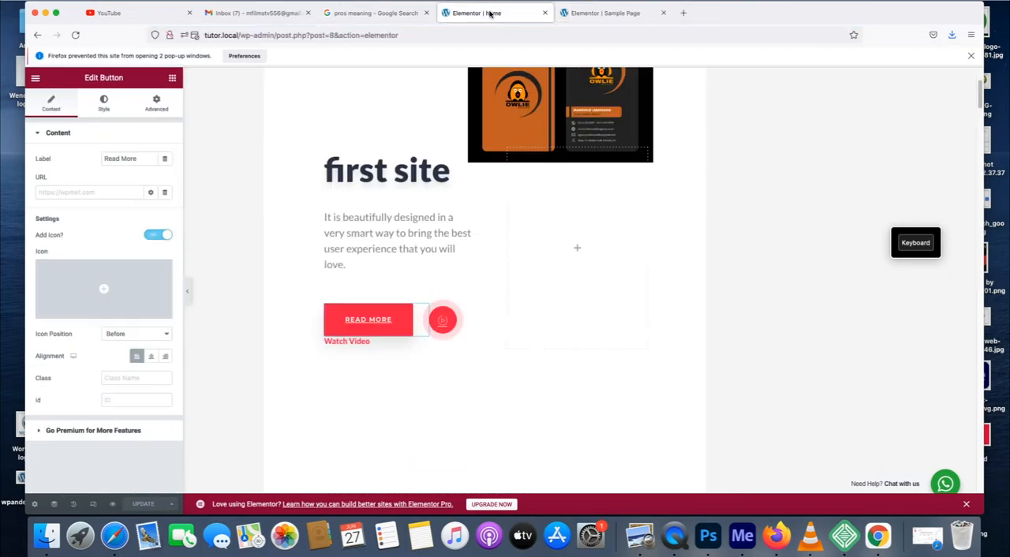
# Paste the Sample Page address into the Read More Link field and update.
pyautogui.click(89, 191)
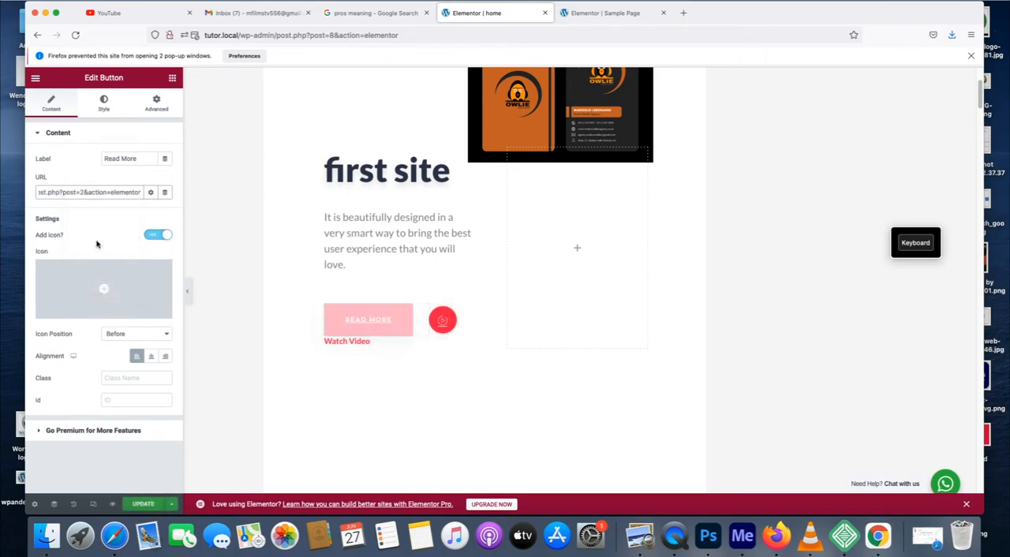
pyautogui.click(143, 503)
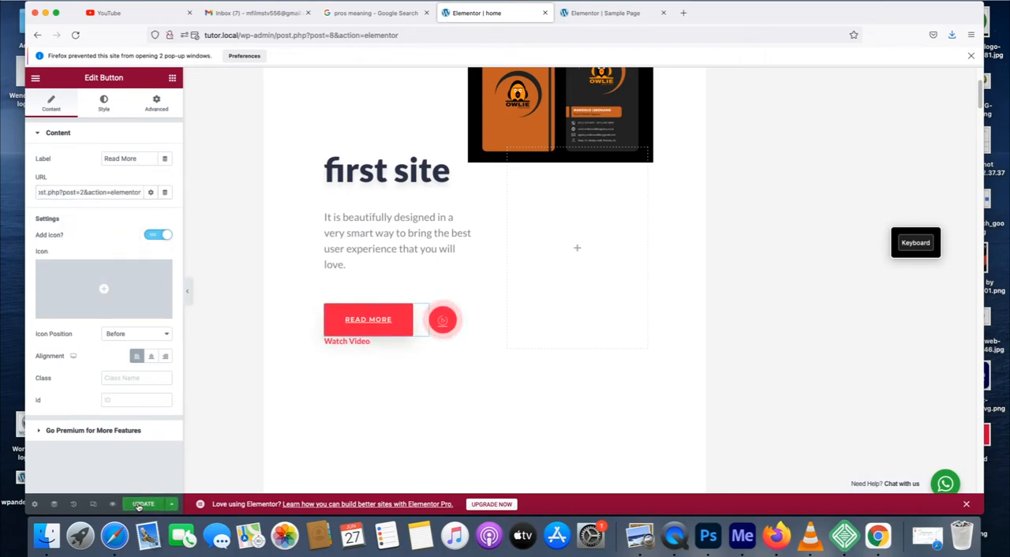
pyautogui.click(143, 503)
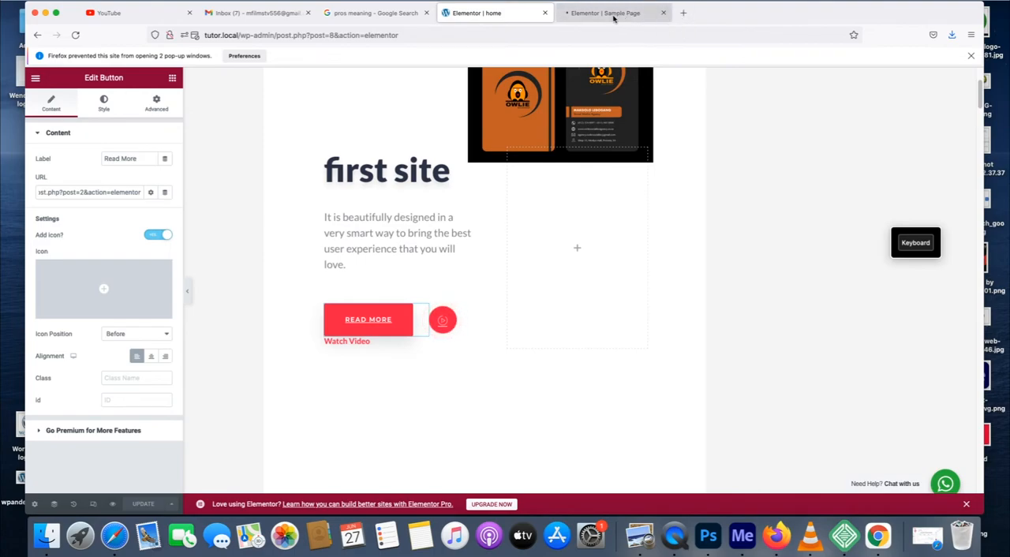
pyautogui.moveTo(614, 14)
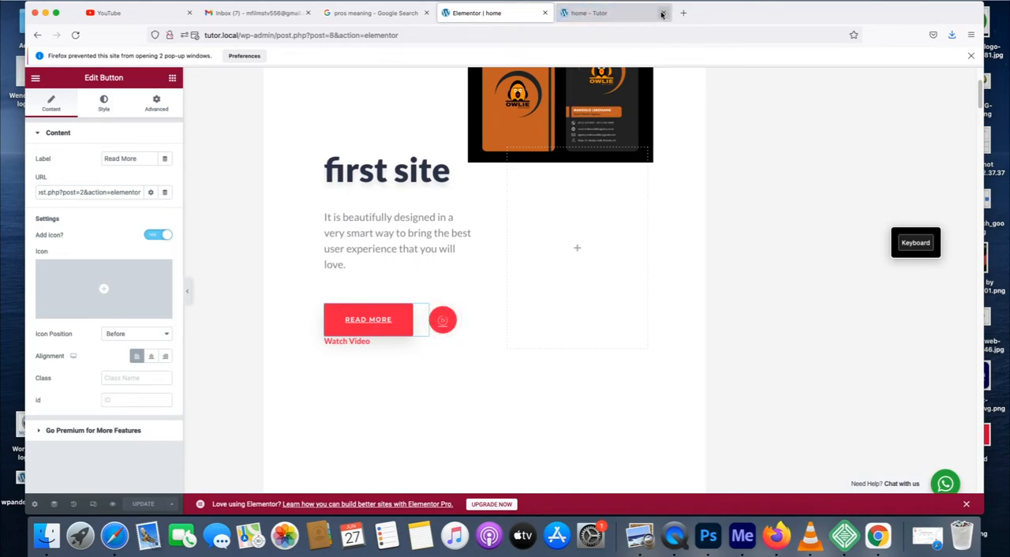
# Close the old home preview tab and open a fresh Preview Changes tab.
pyautogui.click(662, 13)
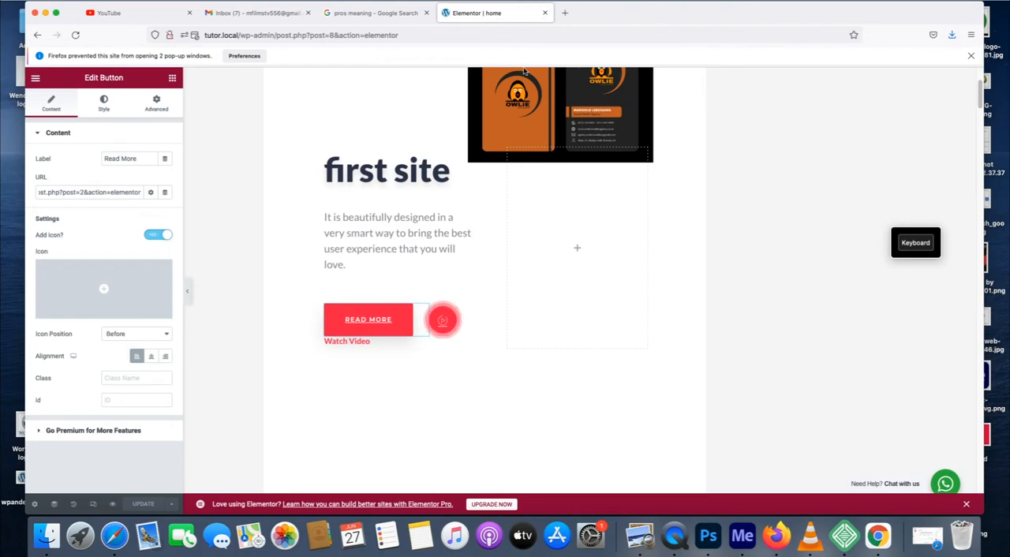
pyautogui.click(367, 320)
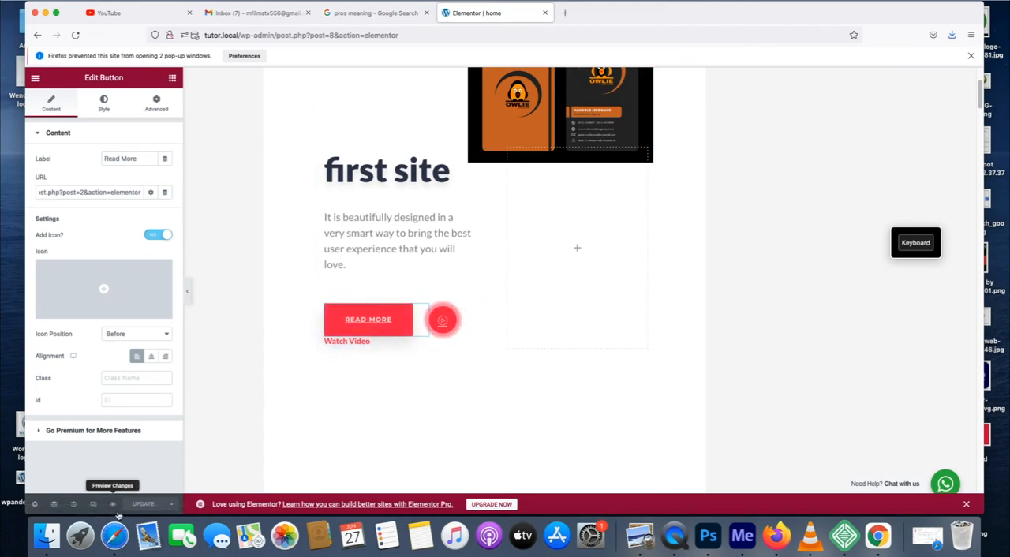
pyautogui.click(112, 485)
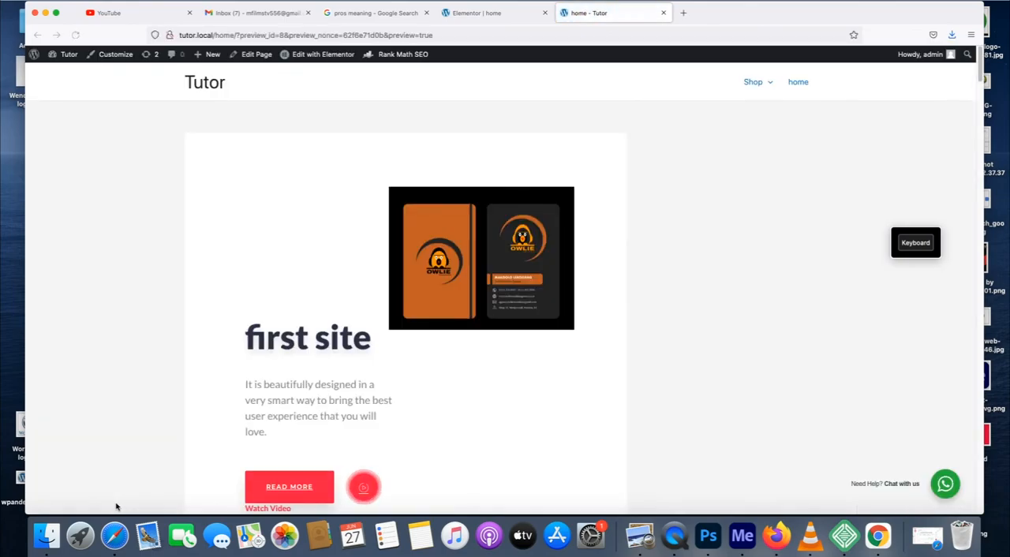
pyautogui.moveTo(289, 486)
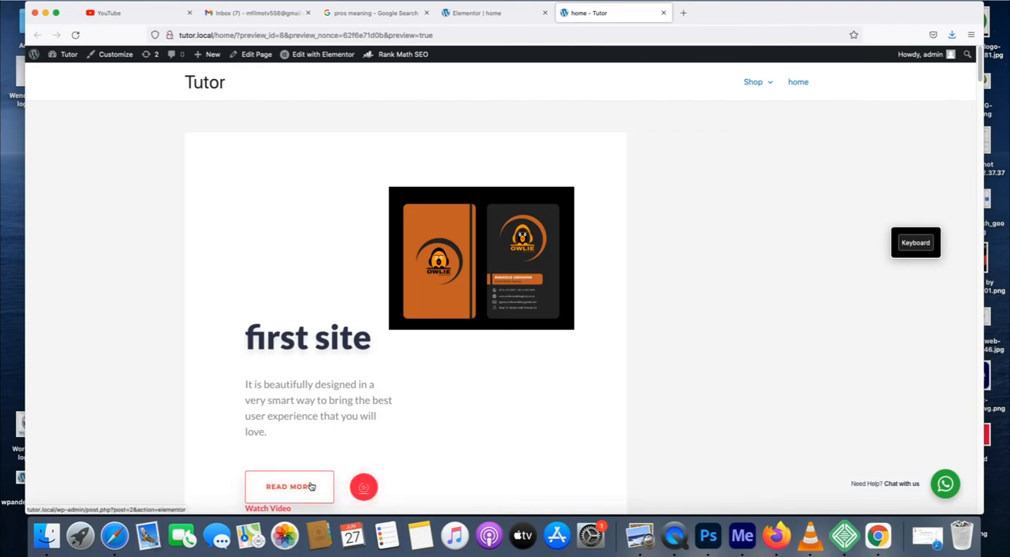
# Click READ MORE to confirm it opens the Sample Page, then return home.
pyautogui.click(364, 487)
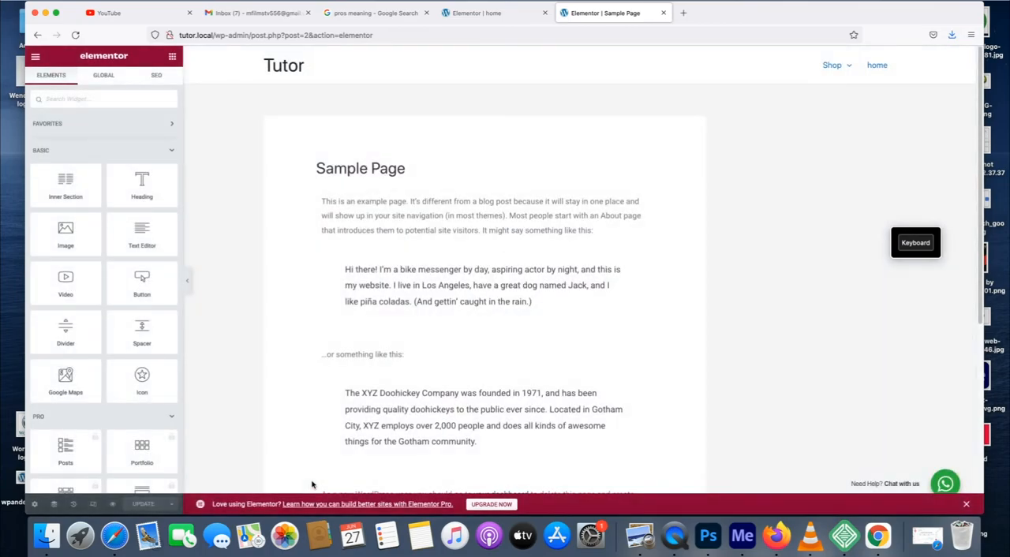
pyautogui.click(832, 65)
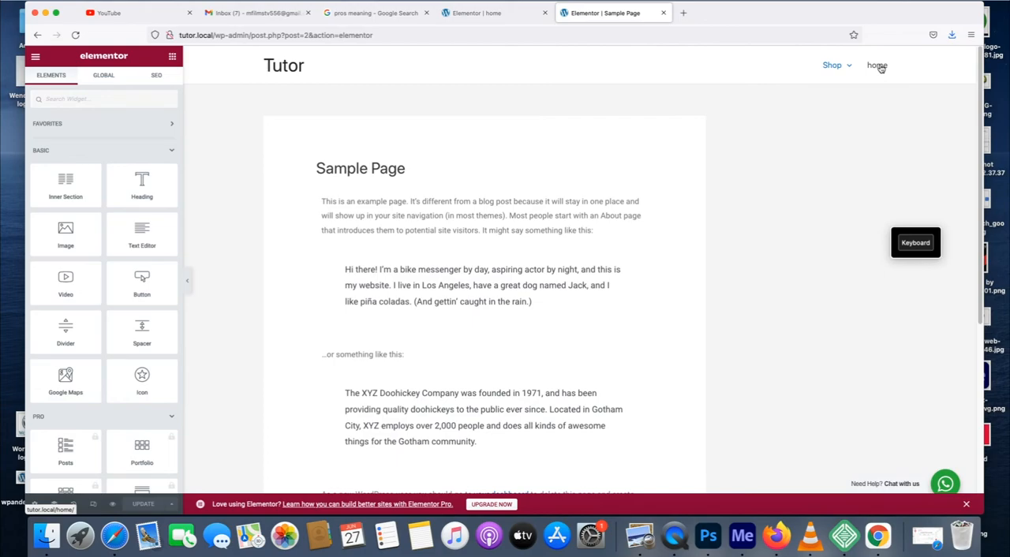
pyautogui.moveTo(876, 70)
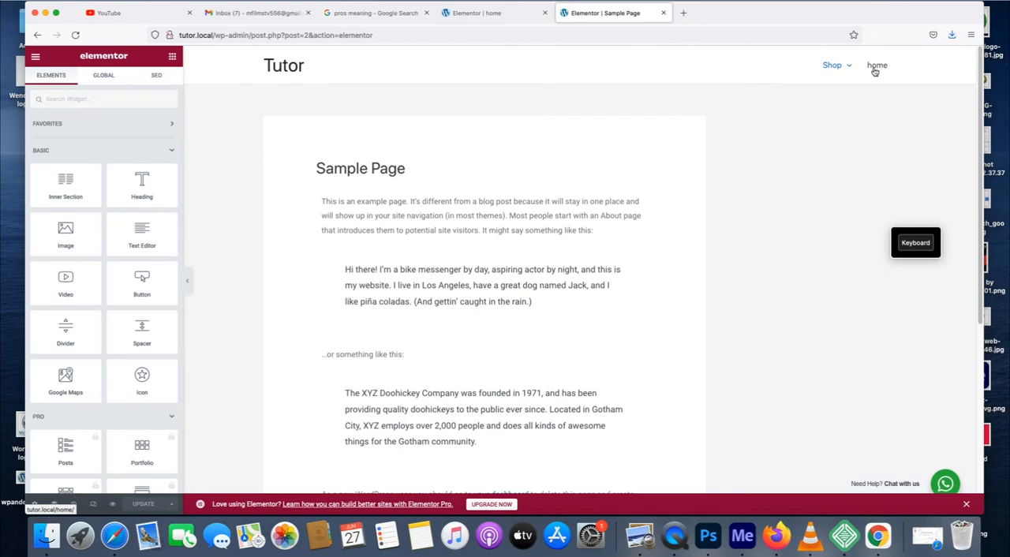
pyautogui.click(832, 64)
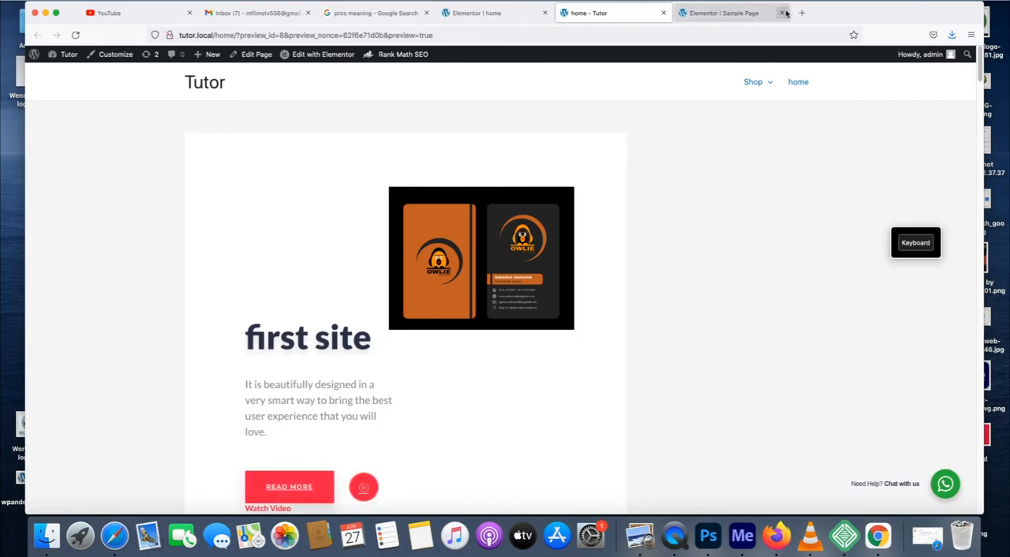
# Close the extra Elementor Sample Page tab and follow Read More from the home preview again.
pyautogui.click(781, 12)
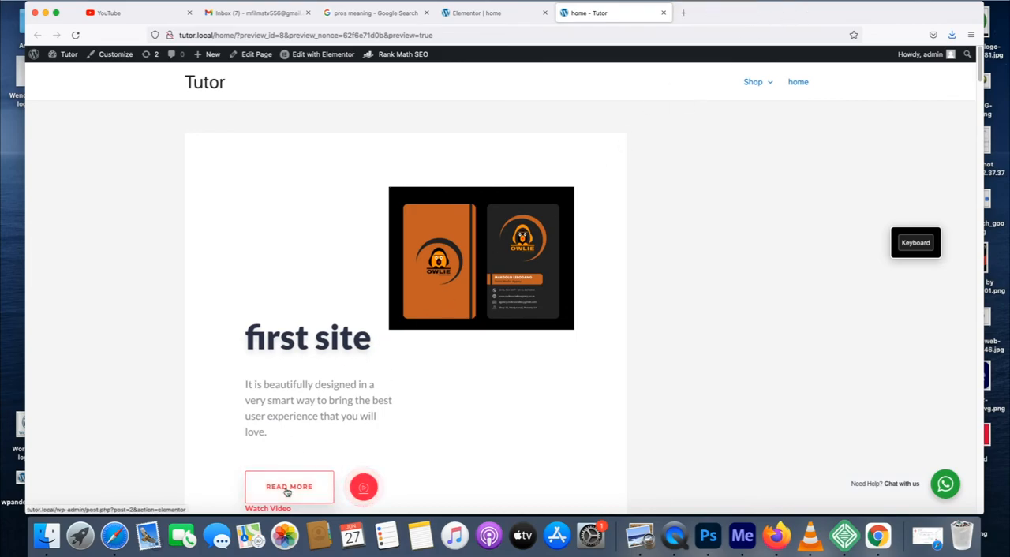
pyautogui.click(288, 486)
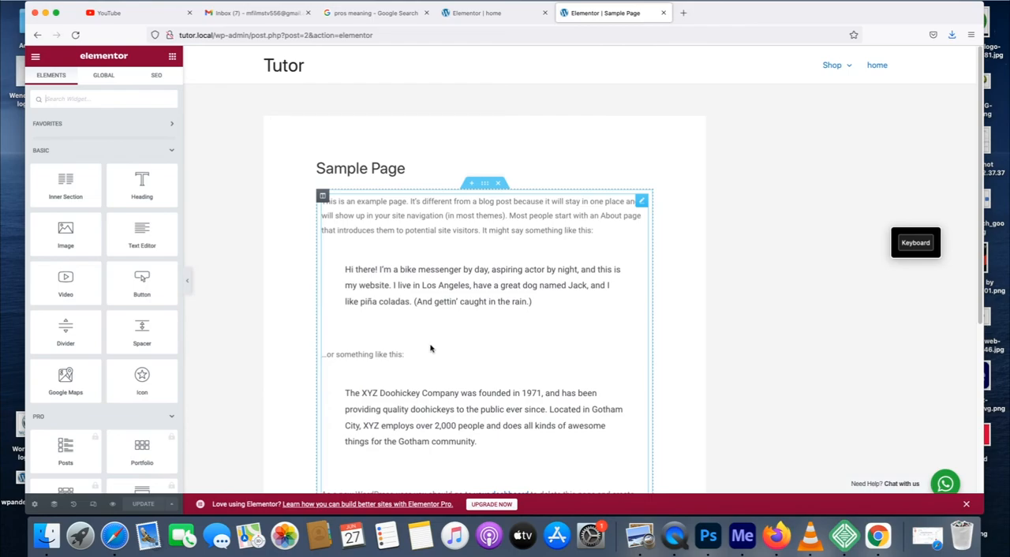
pyautogui.moveTo(462, 346)
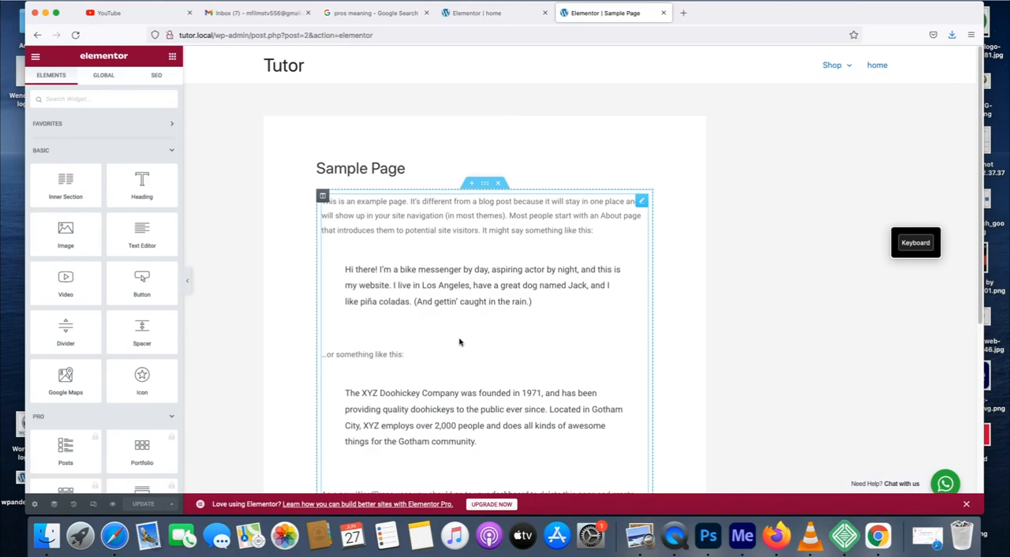
pyautogui.moveTo(322, 287)
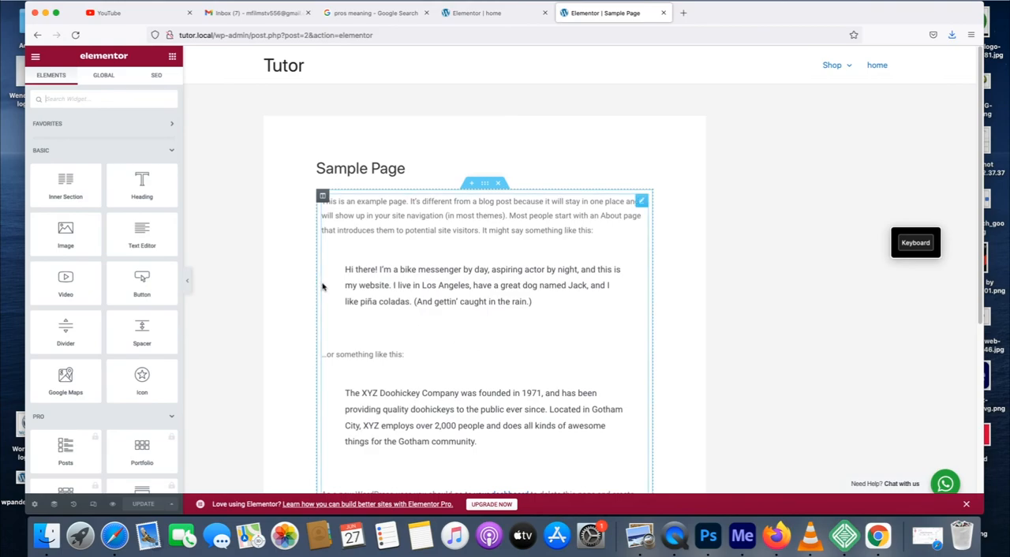